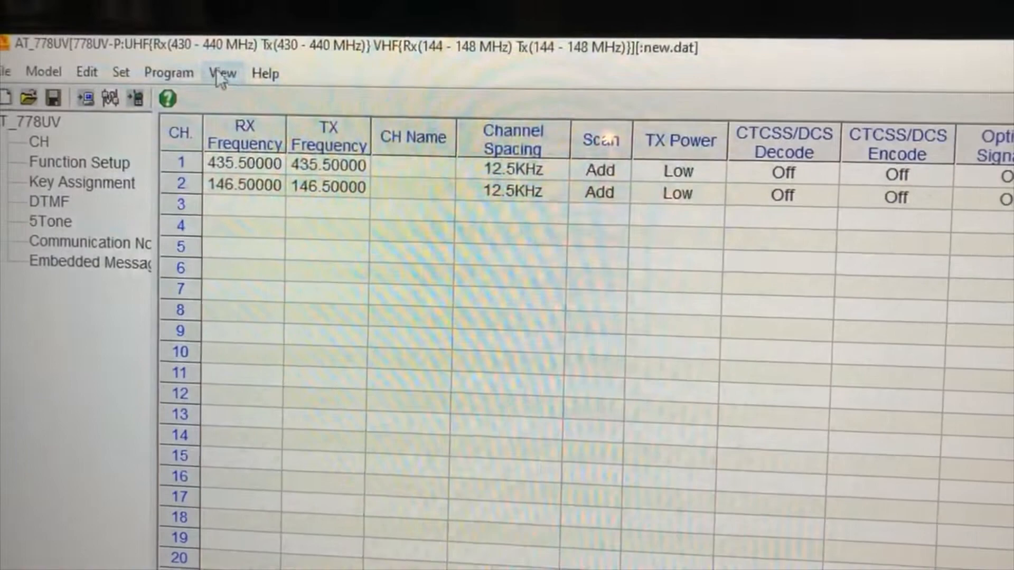
# Read the channel data from the AT-778UV radio via Program > Read From Radio.
pyautogui.click(121, 72)
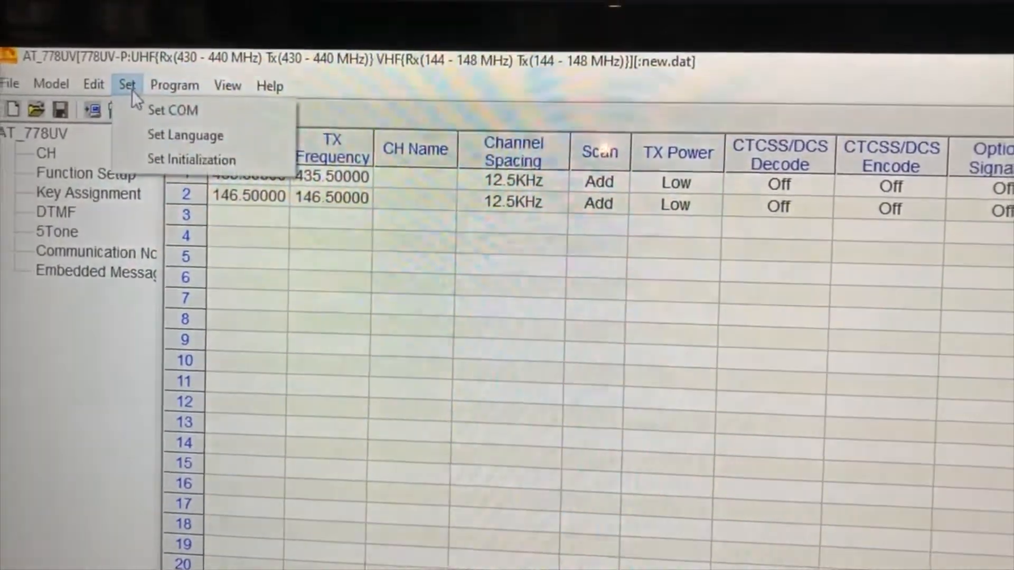
pyautogui.click(50, 94)
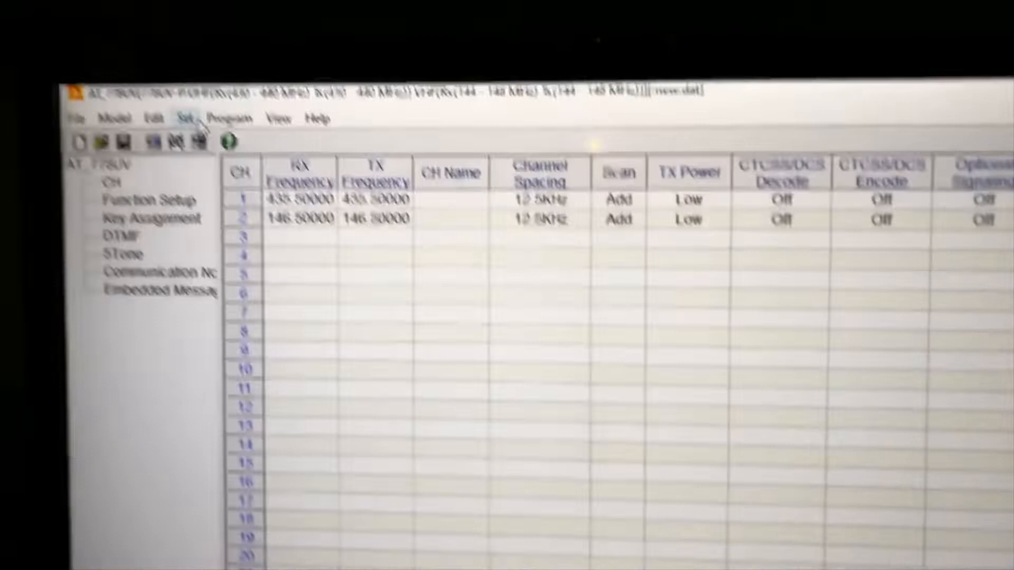
pyautogui.click(257, 137)
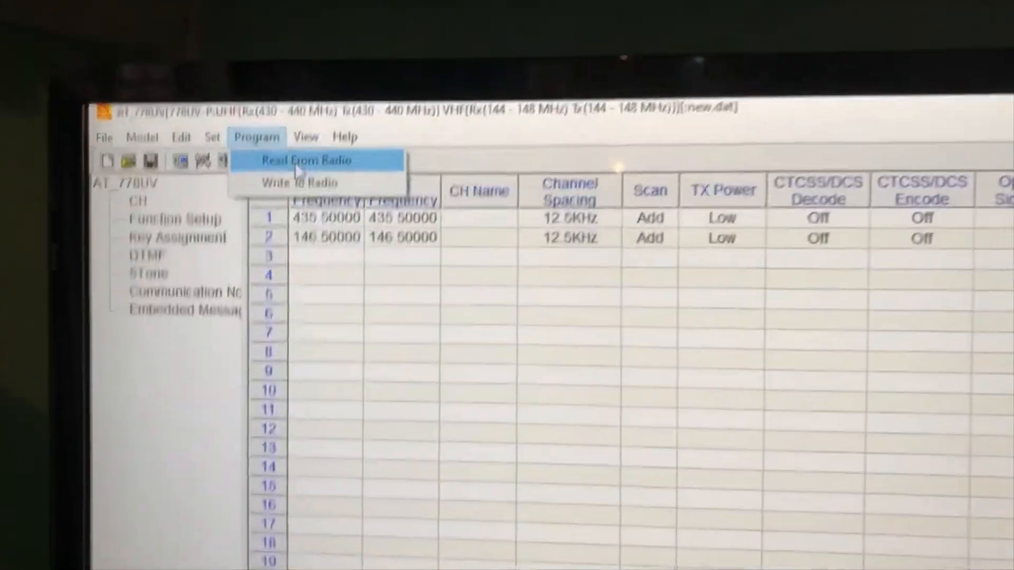
pyautogui.click(308, 160)
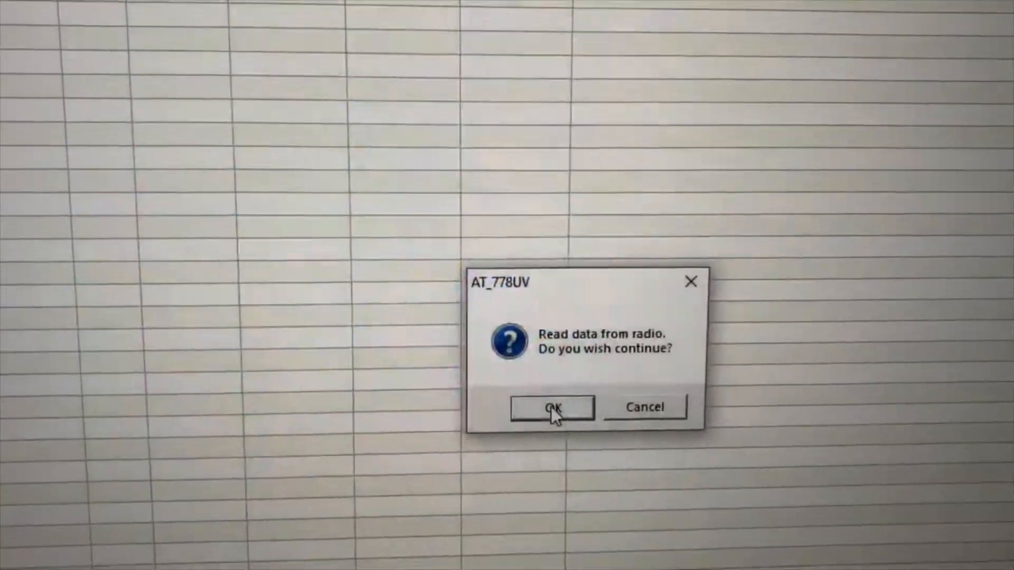
pyautogui.click(552, 407)
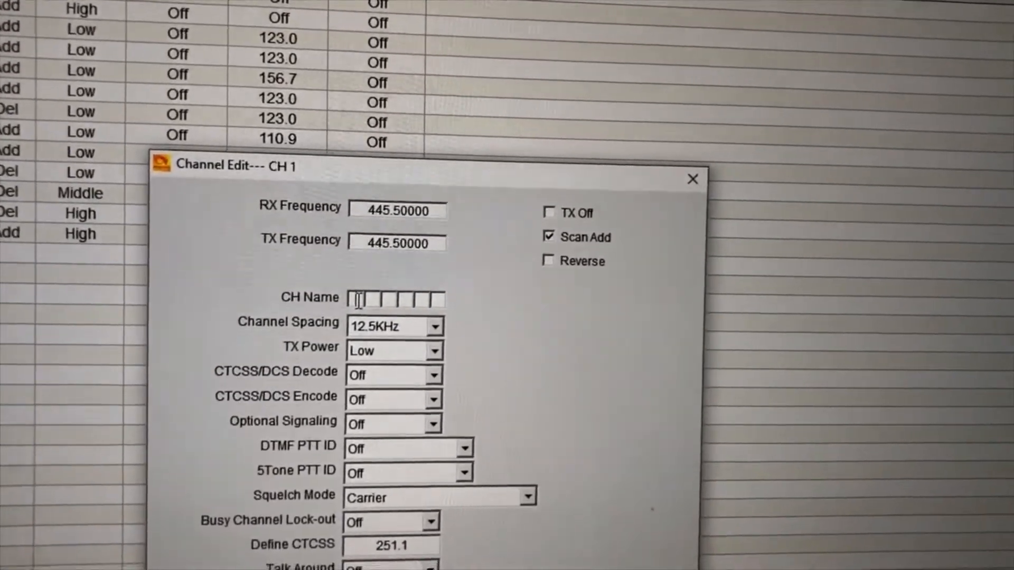
# Enter 2MCALL as channel 1's name and confirm it.
pyautogui.write('23')
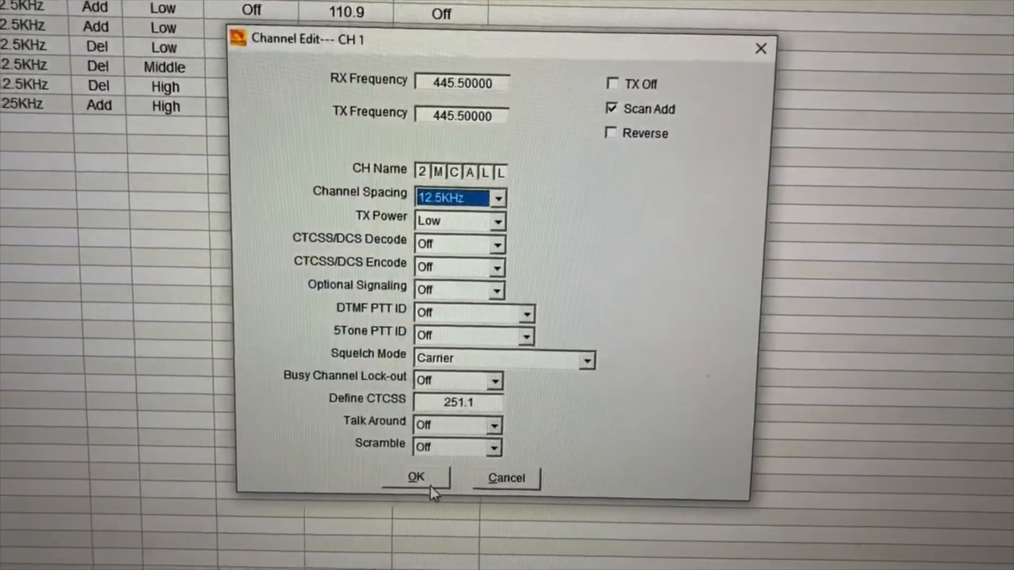
pyautogui.click(415, 478)
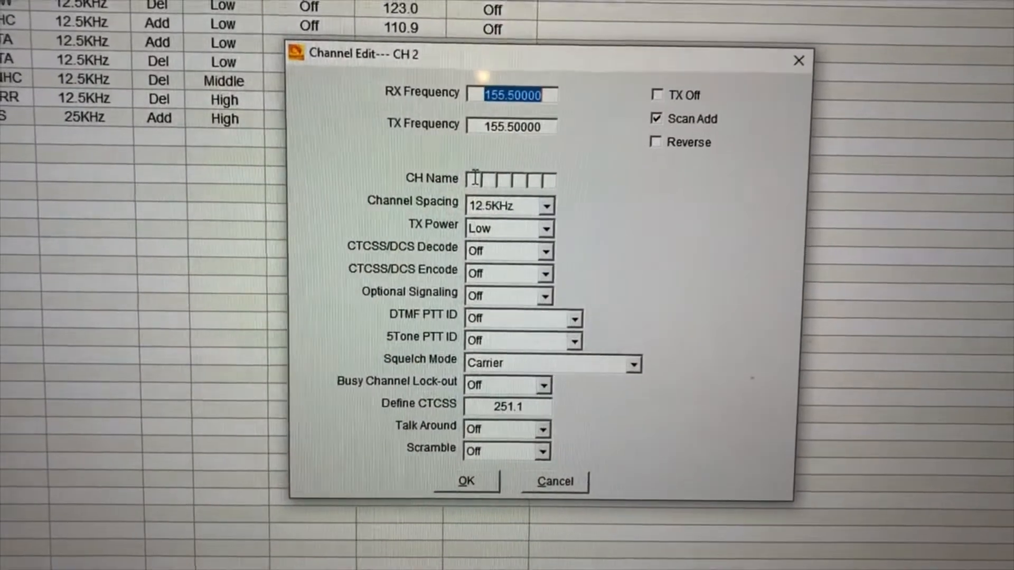
# Enter 70CM as channel 2's name and apply it.
pyautogui.write('70CM')
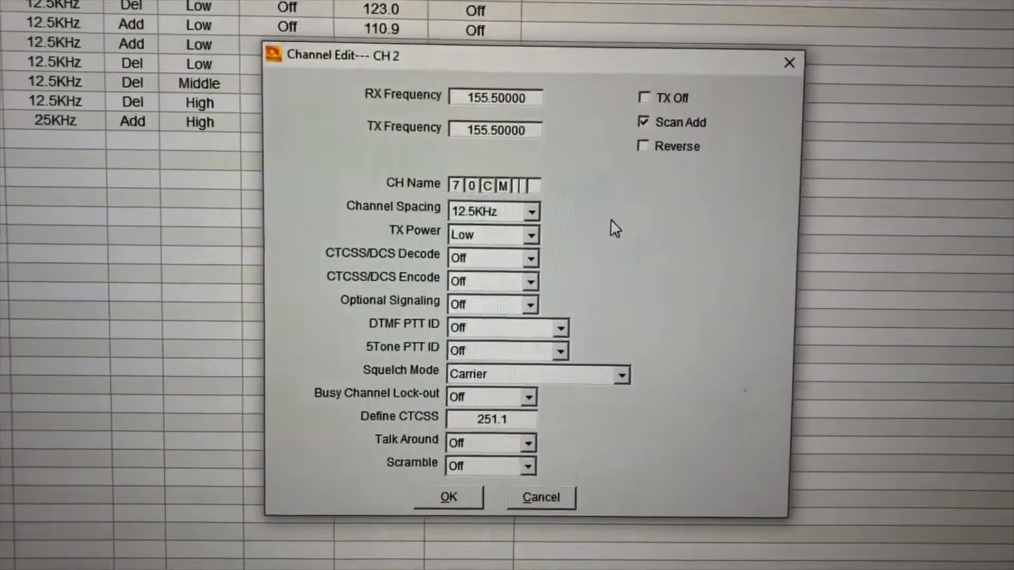
pyautogui.click(448, 497)
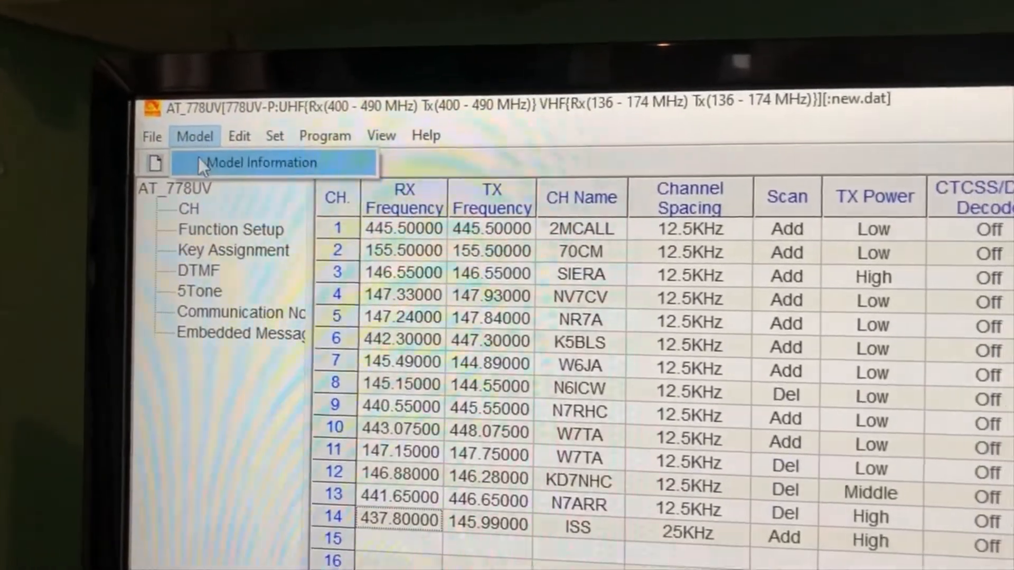
# Select Band 2 as the frequency range in Model Information.
pyautogui.click(264, 163)
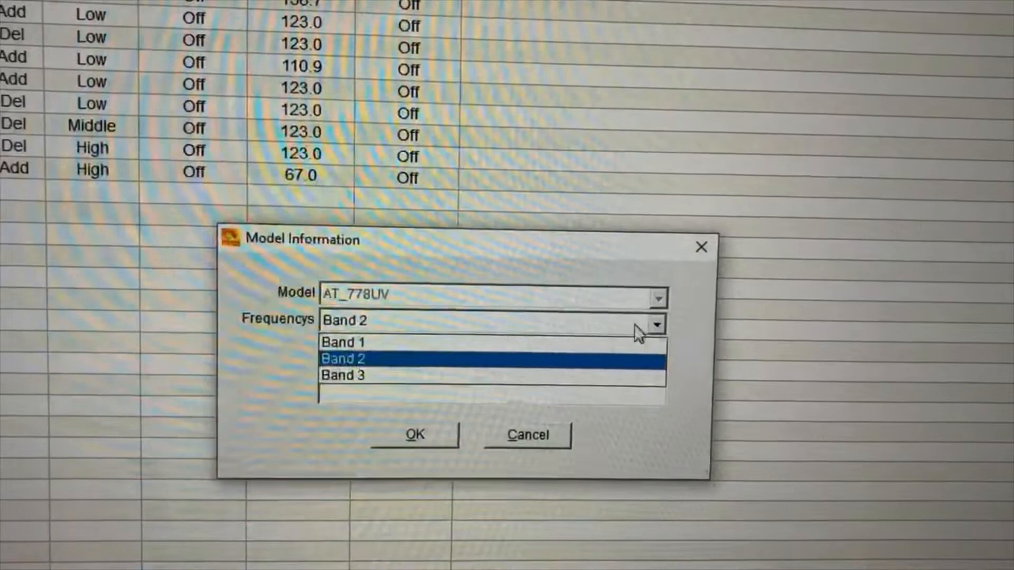
pyautogui.click(343, 343)
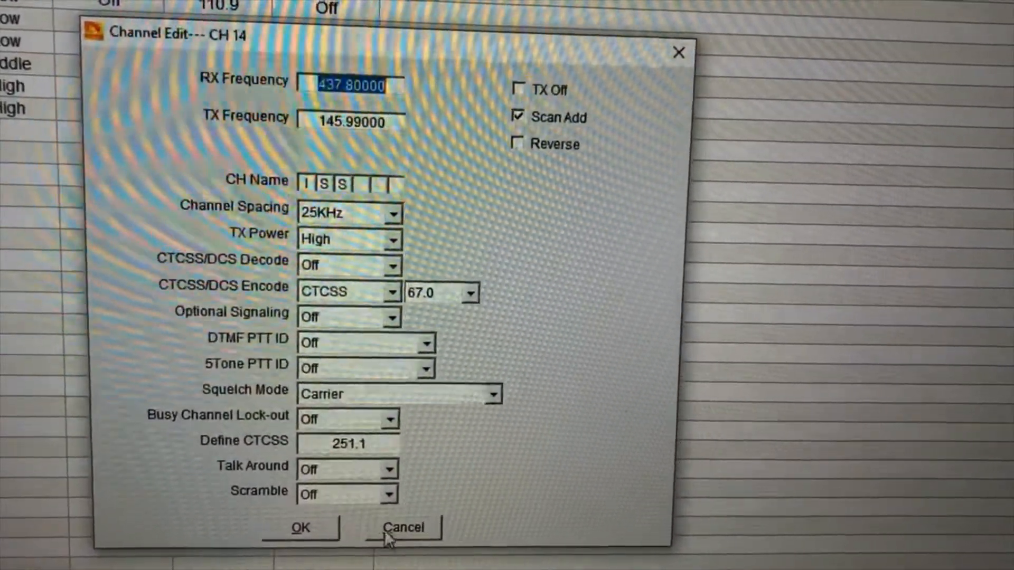
pyautogui.click(301, 529)
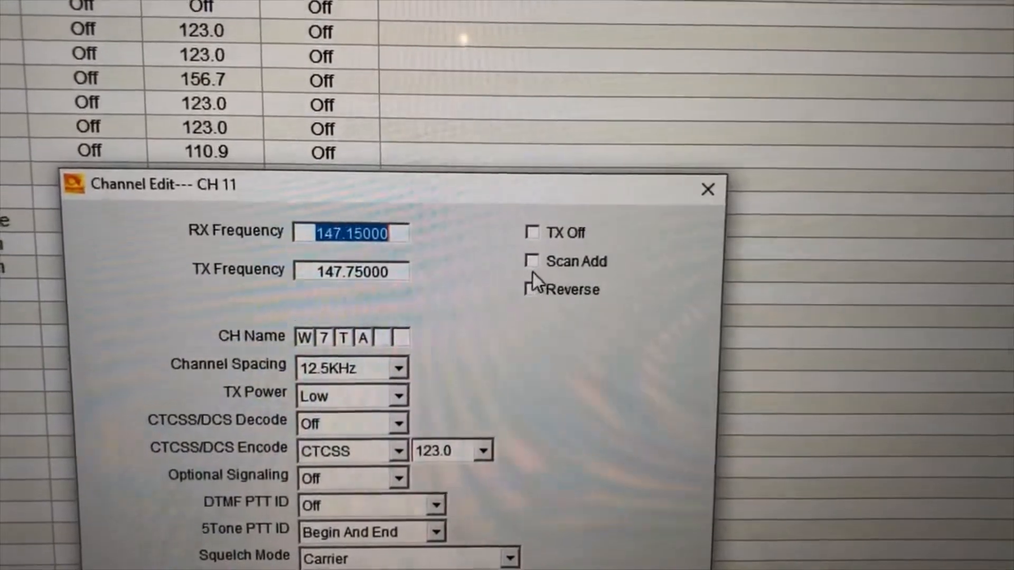
# Tick TX Off for channel 11 (W7TA), leaving Scan Add unchecked.
pyautogui.click(532, 261)
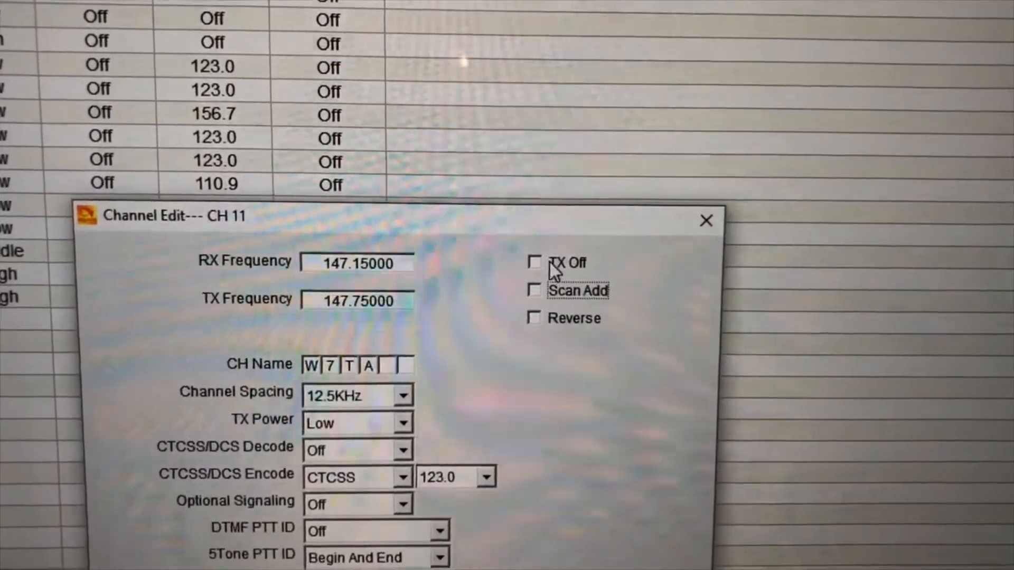
pyautogui.click(535, 264)
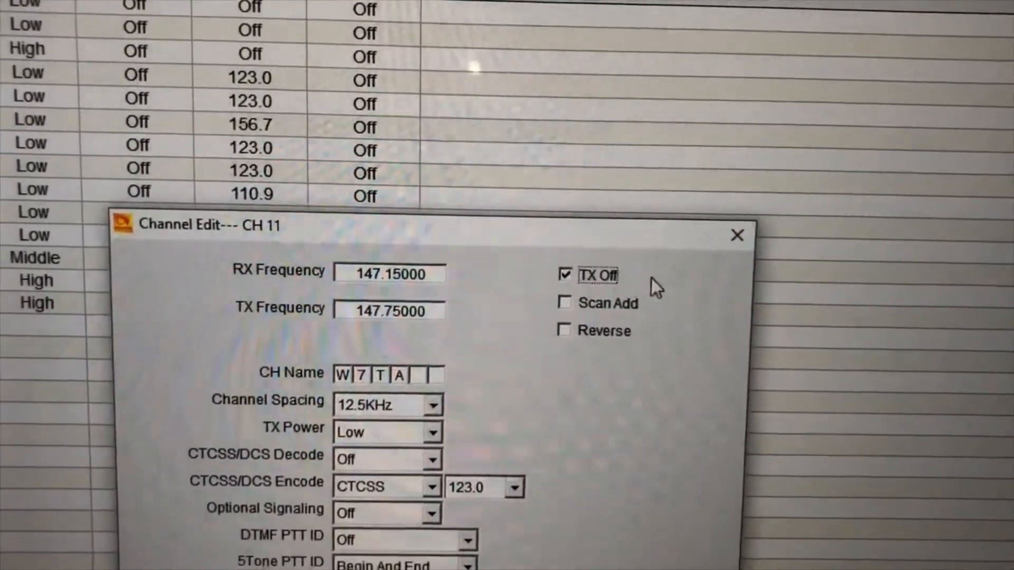